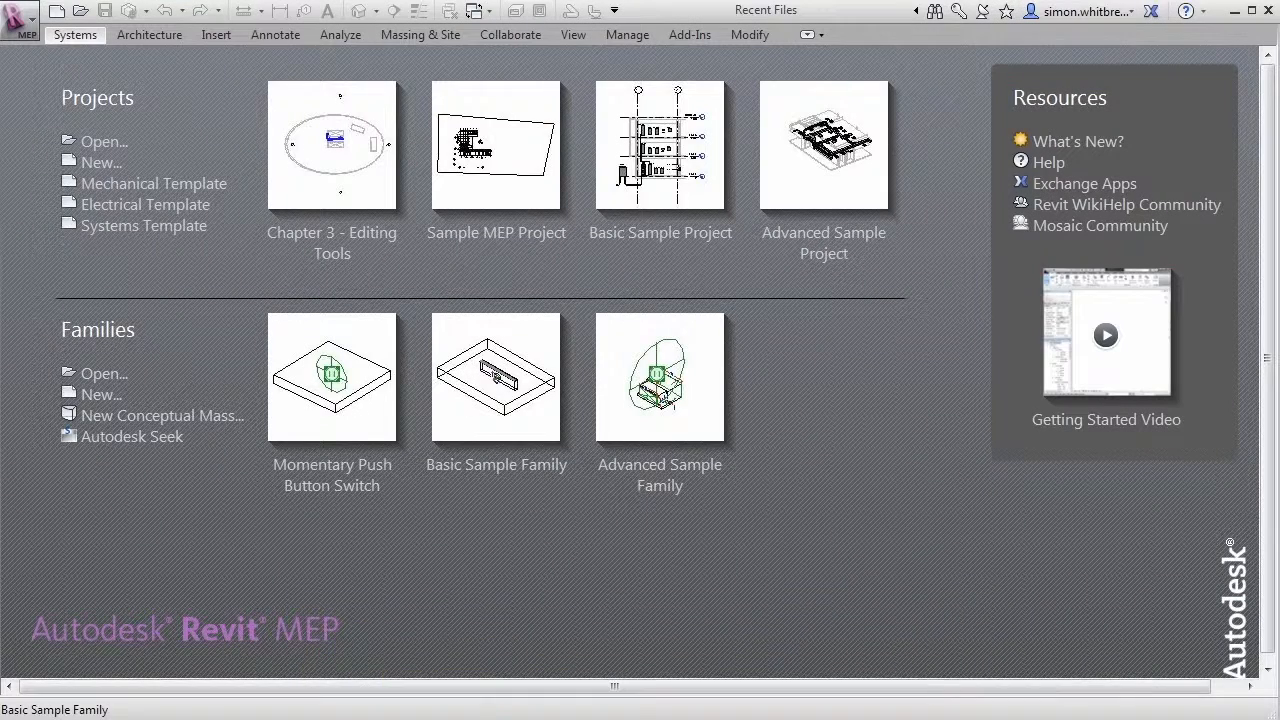
Step: Open Chapter 3 - Editing Tools.rvt from the Chapter 03 folder
{"action": "left_click", "coordinate": [104, 141]}
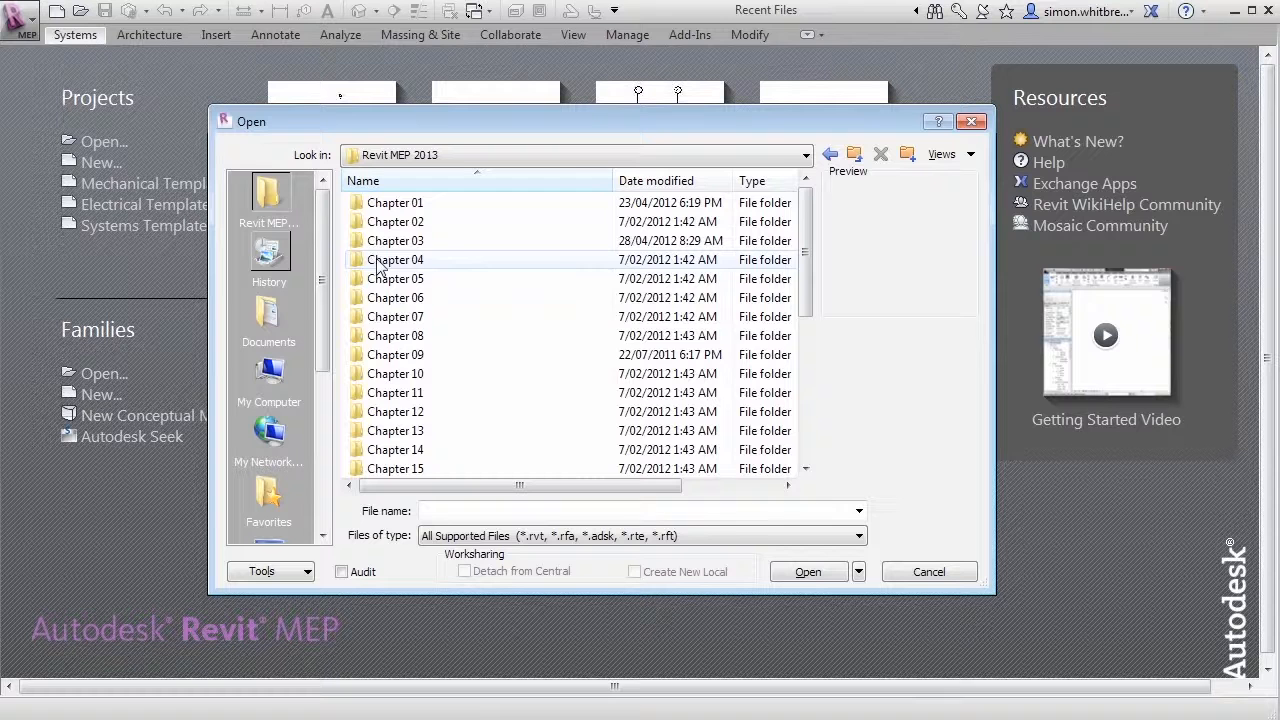
{"action": "double_click", "coordinate": [395, 240]}
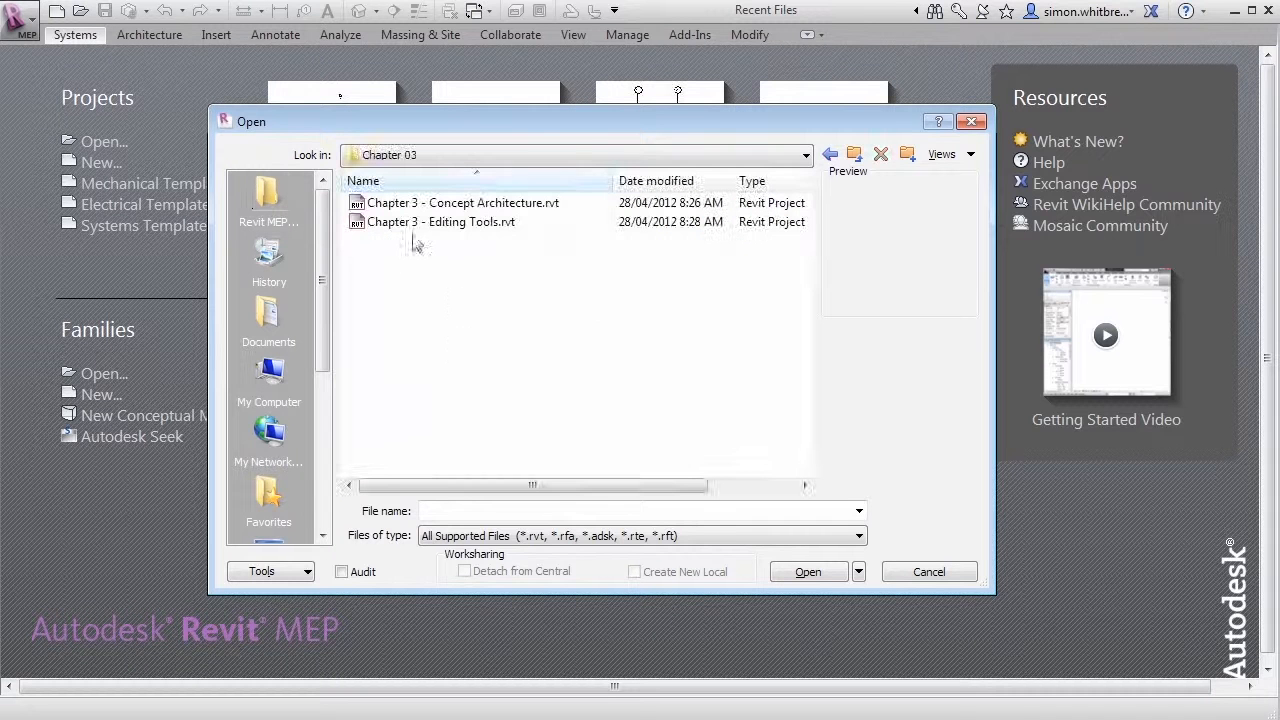
{"action": "left_click", "coordinate": [440, 221]}
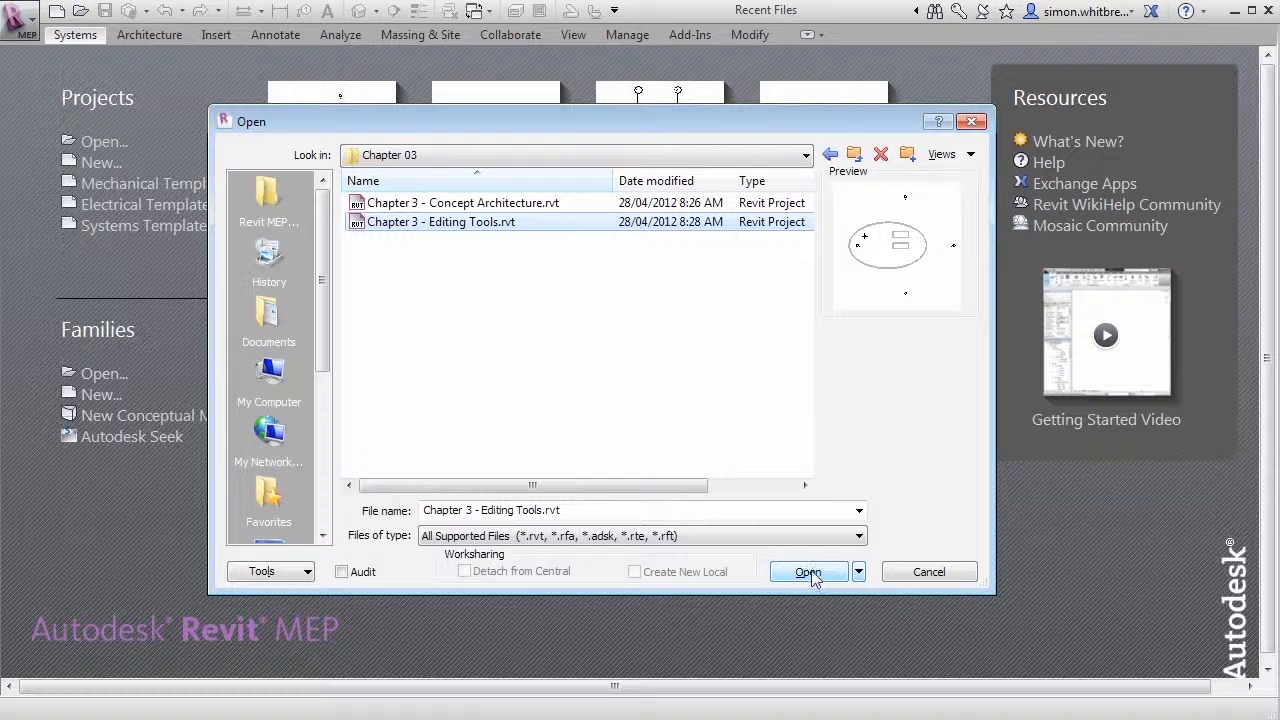
{"action": "left_click", "coordinate": [808, 572]}
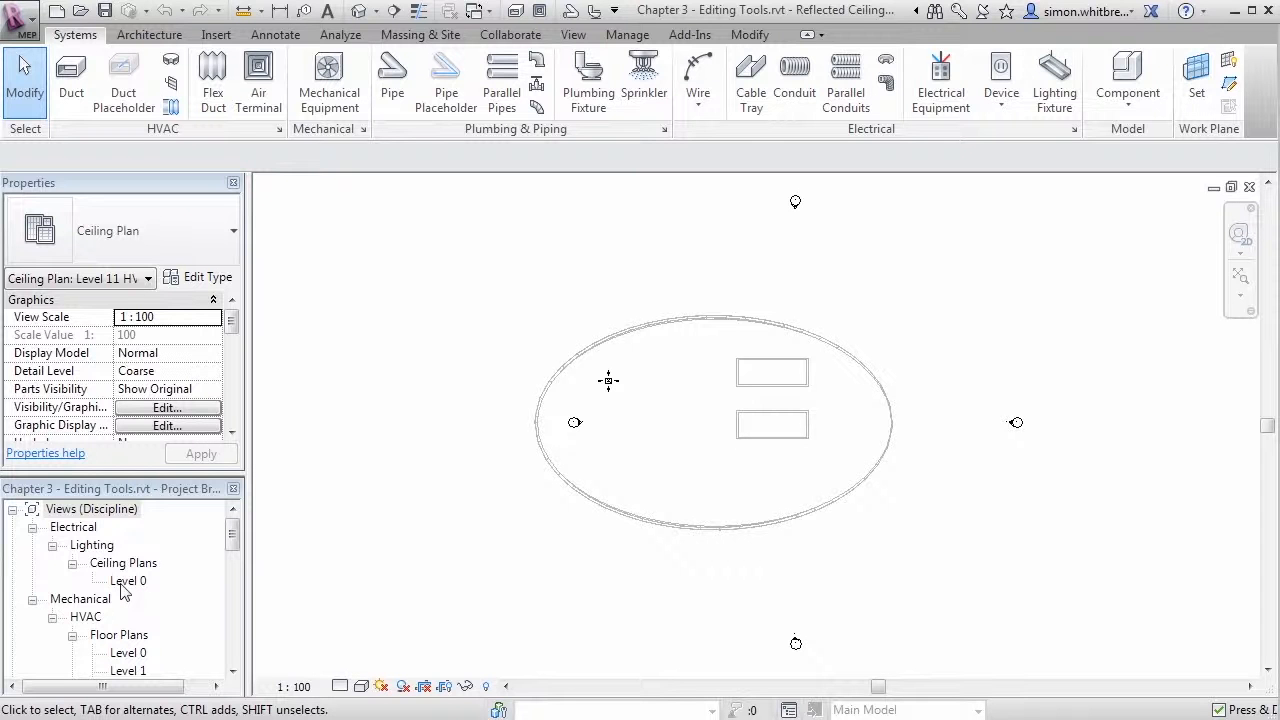
Step: Show the Electrical Lighting Level 0 ceiling plan from the Project Browser
{"action": "double_click", "coordinate": [128, 581]}
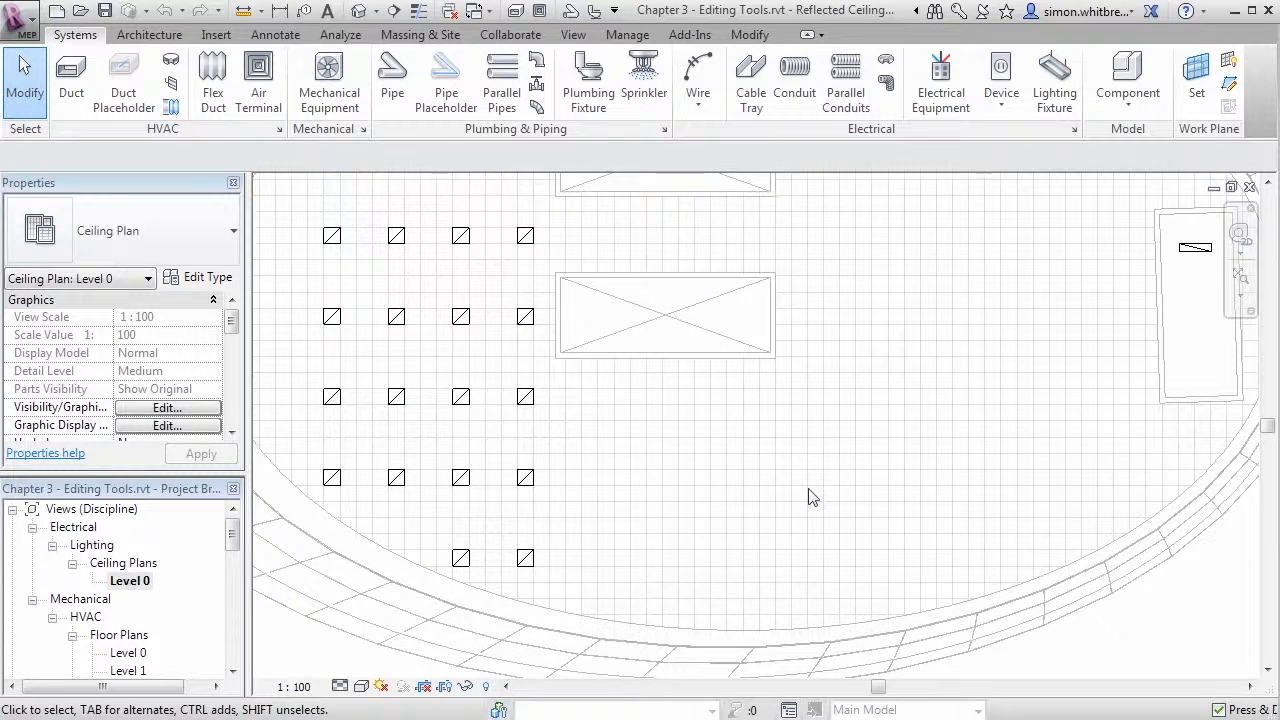
{"action": "mouse_move", "coordinate": [407, 265]}
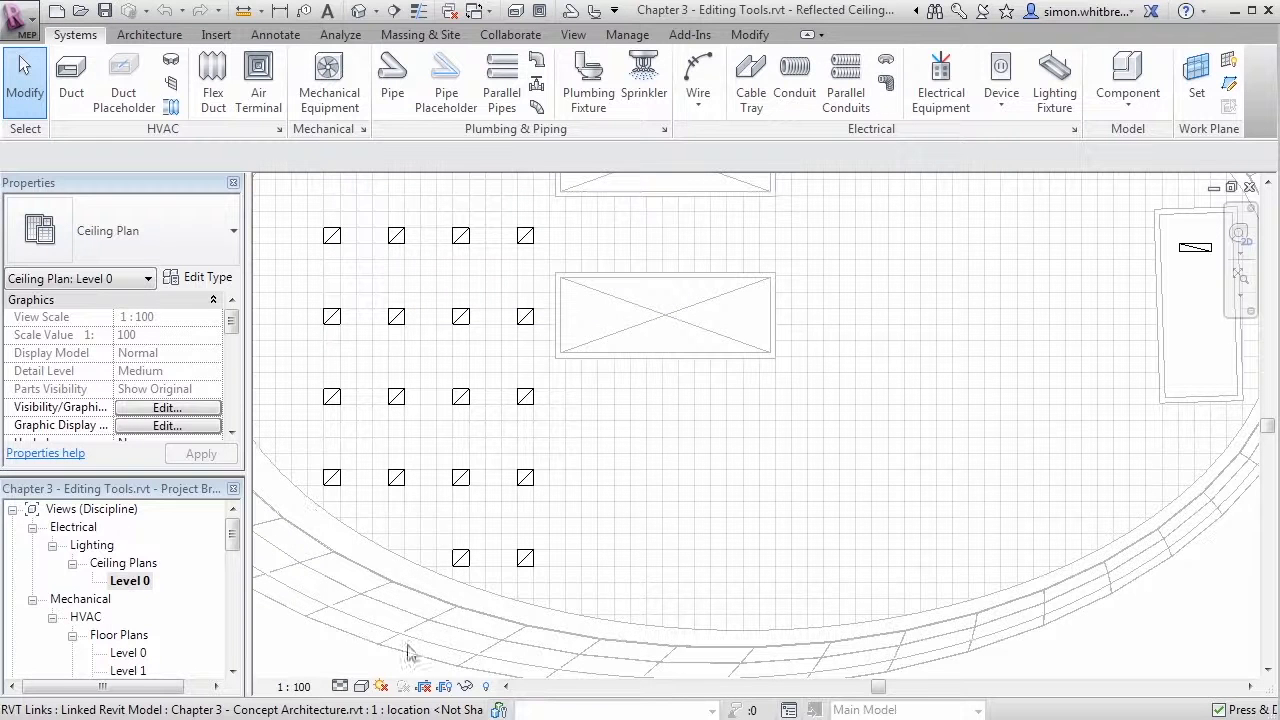
Step: Select the three lower fixtures in the rightmost column for a grouped array
{"action": "left_click", "coordinate": [525, 558]}
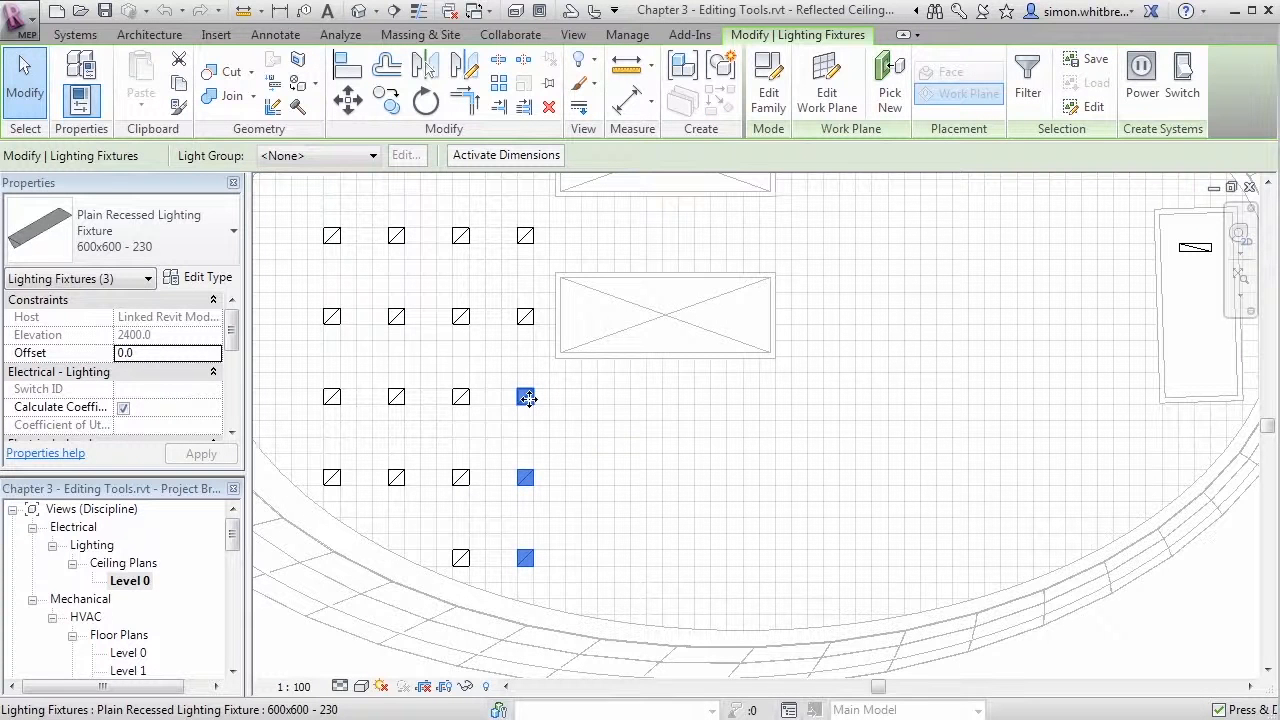
{"action": "mouse_move", "coordinate": [527, 397]}
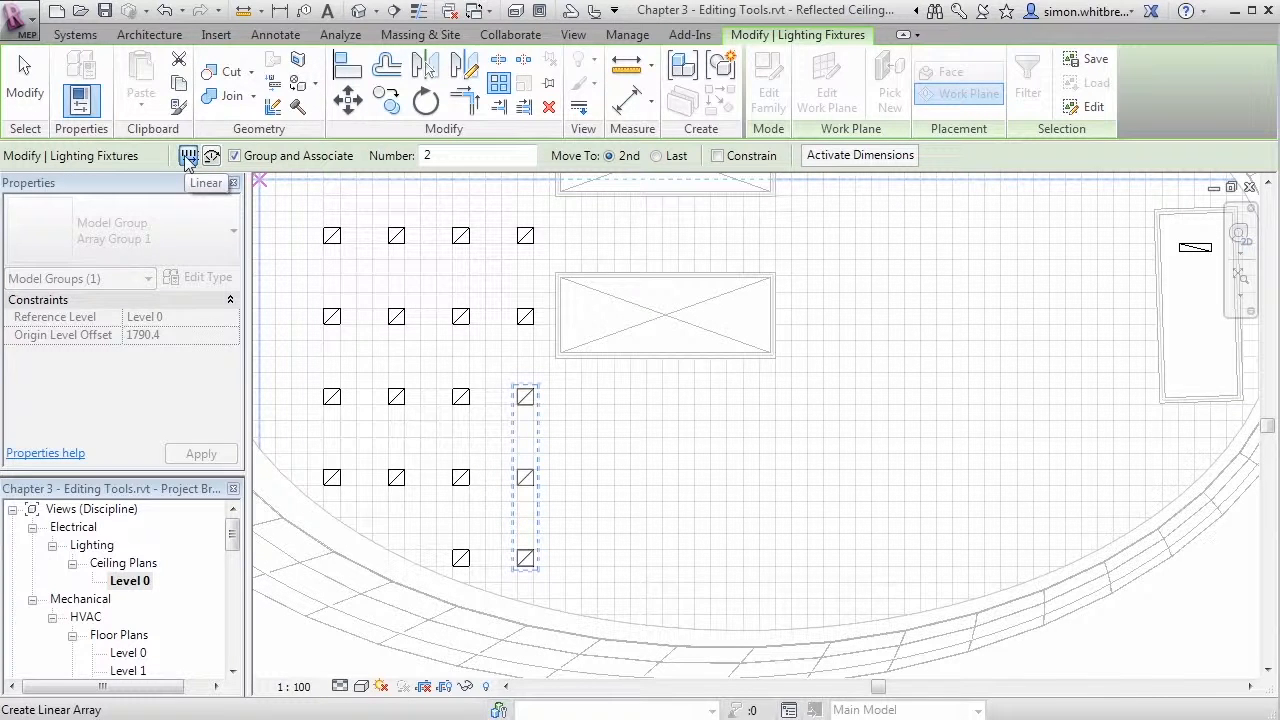
Step: Set the array to Linear, keeping Move To: 2nd
{"action": "left_click", "coordinate": [211, 155]}
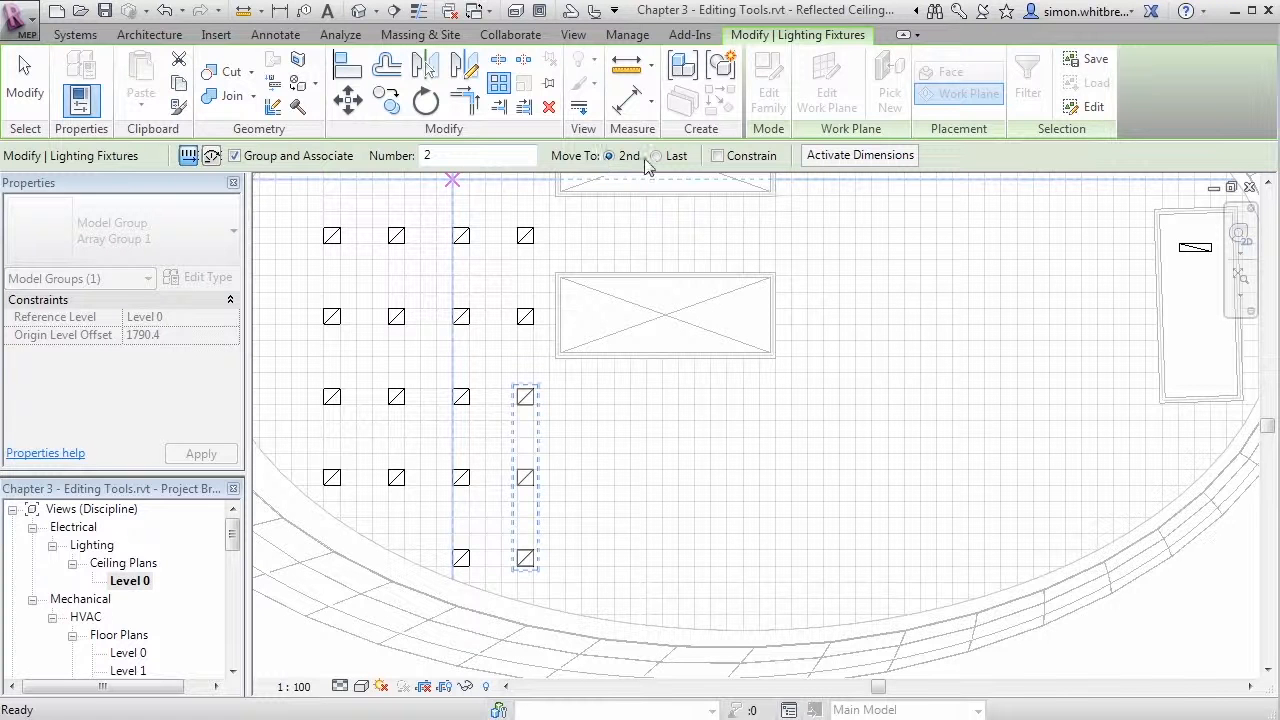
{"action": "mouse_move", "coordinate": [718, 155]}
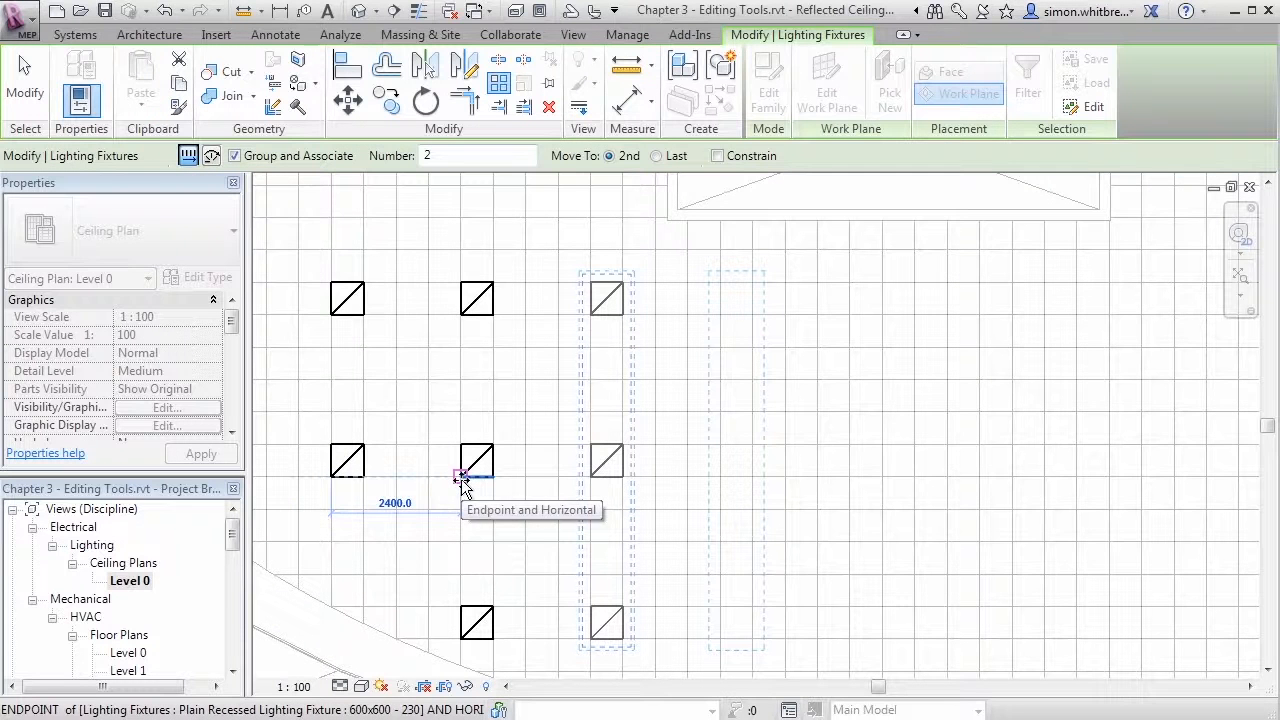
Step: Place the array points so the fixture column repeats as 10 grouped columns to the right
{"action": "left_click", "coordinate": [461, 476]}
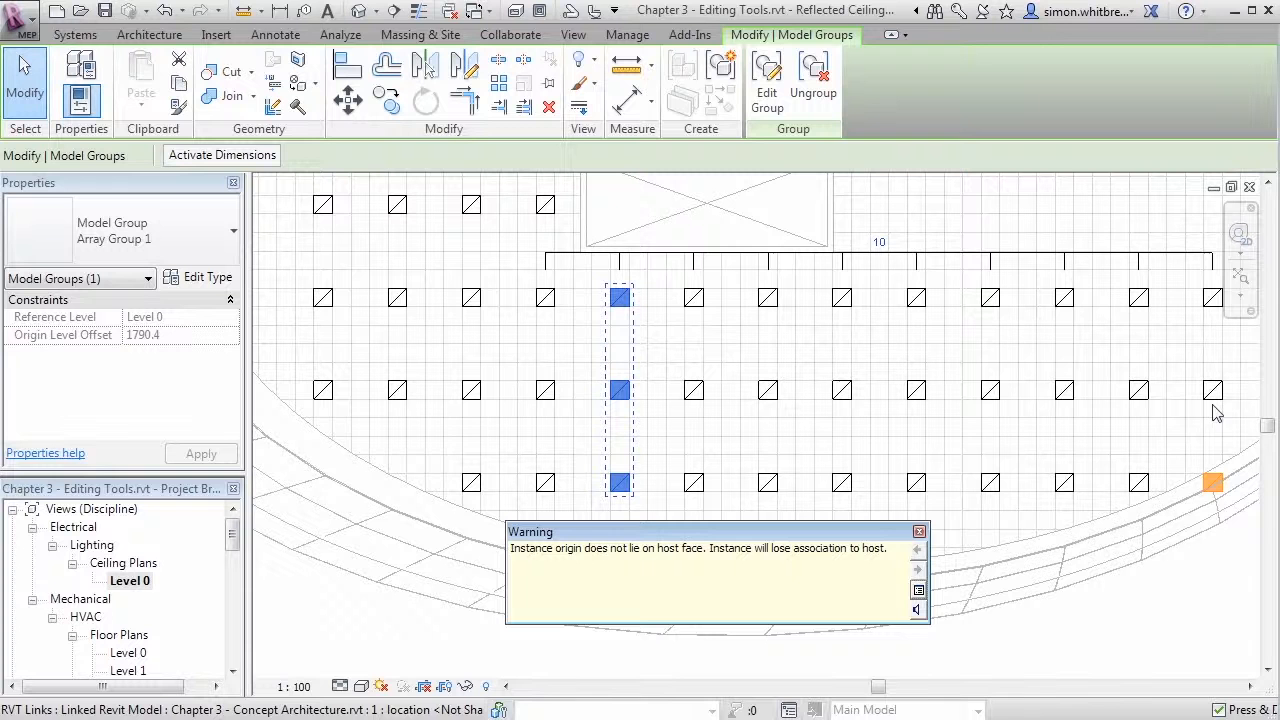
Step: Change the array column count from 10 to 9
{"action": "left_click", "coordinate": [918, 531]}
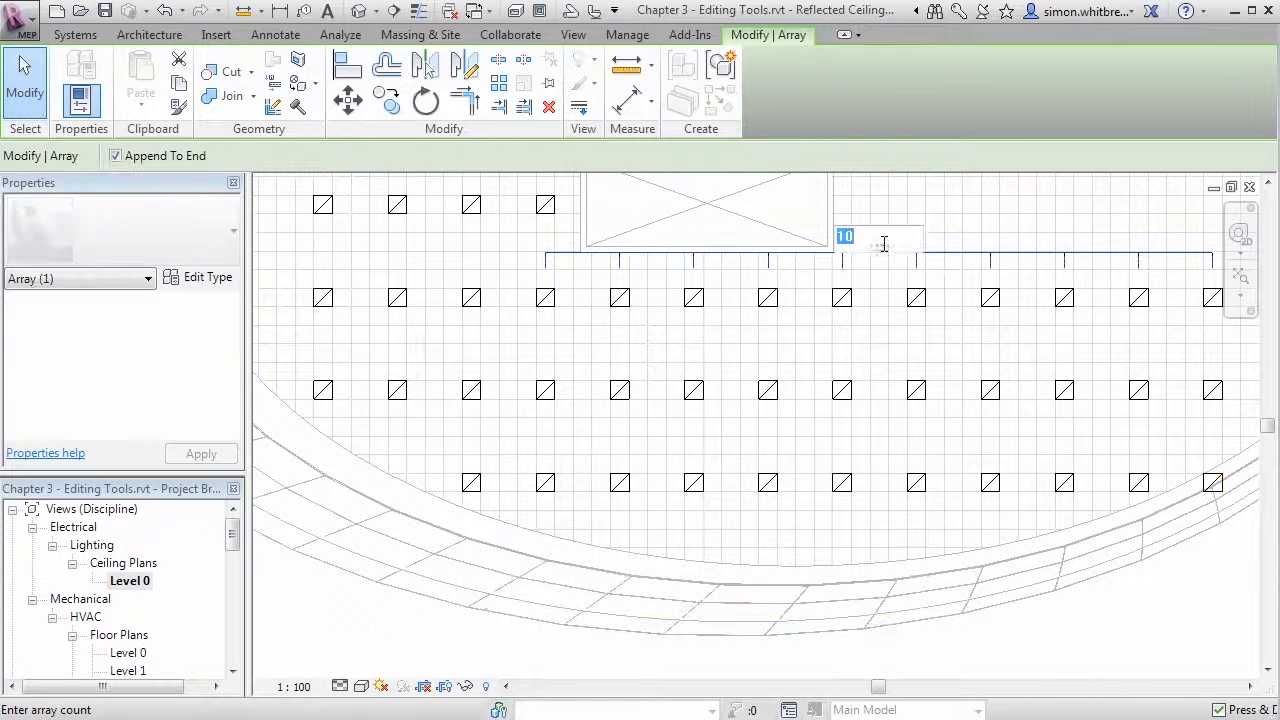
{"action": "type", "text": "9"}
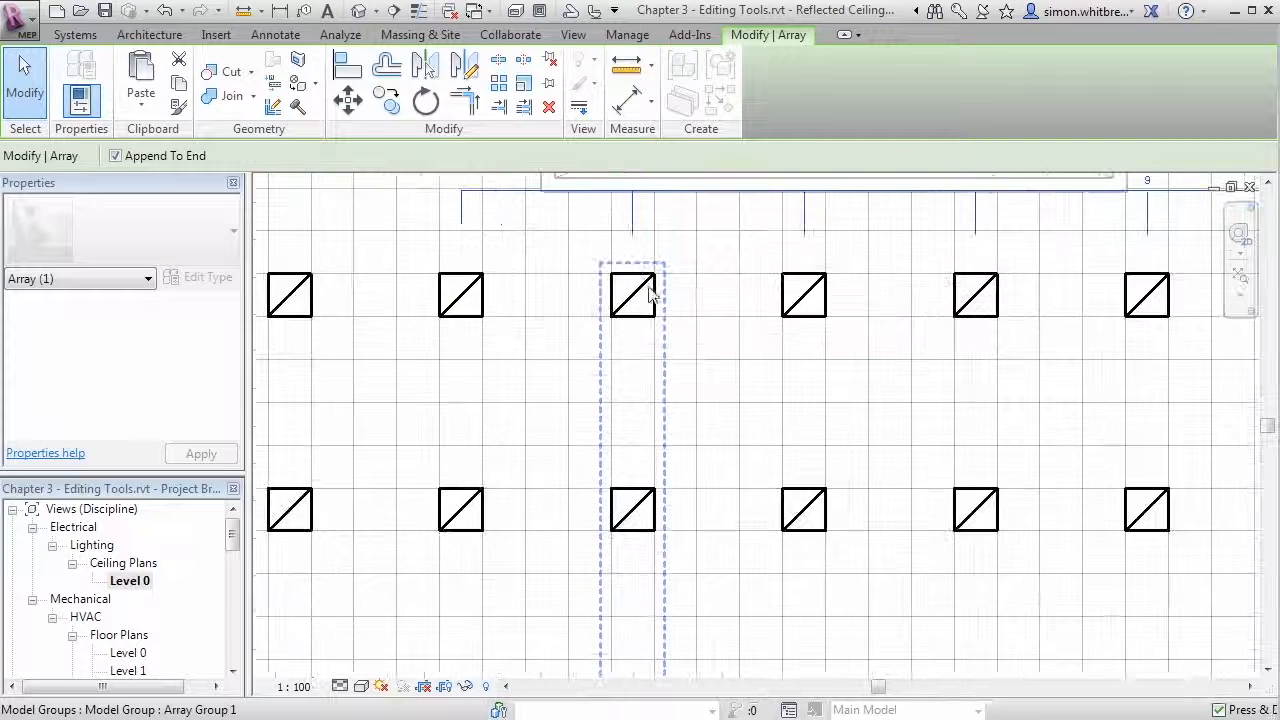
Step: Move an arrayed column group so the nine columns match the existing fixture spacing
{"action": "left_click", "coordinate": [632, 295]}
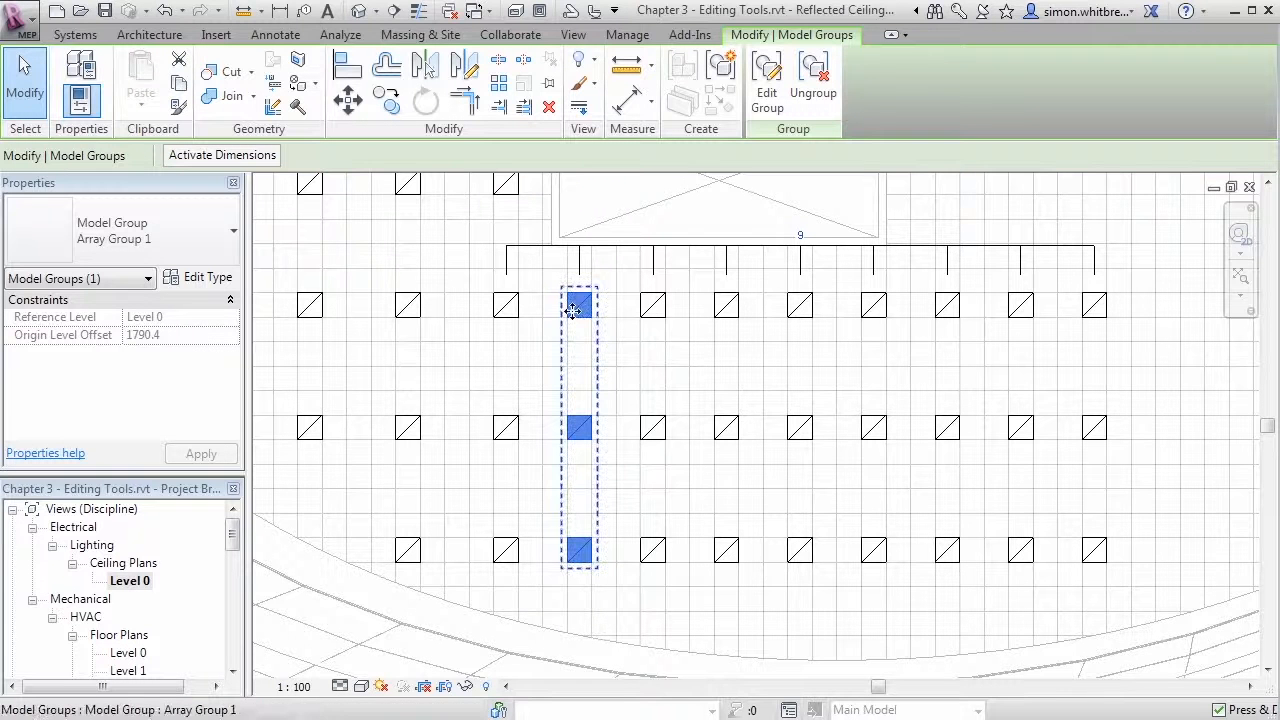
{"action": "mouse_move", "coordinate": [573, 310]}
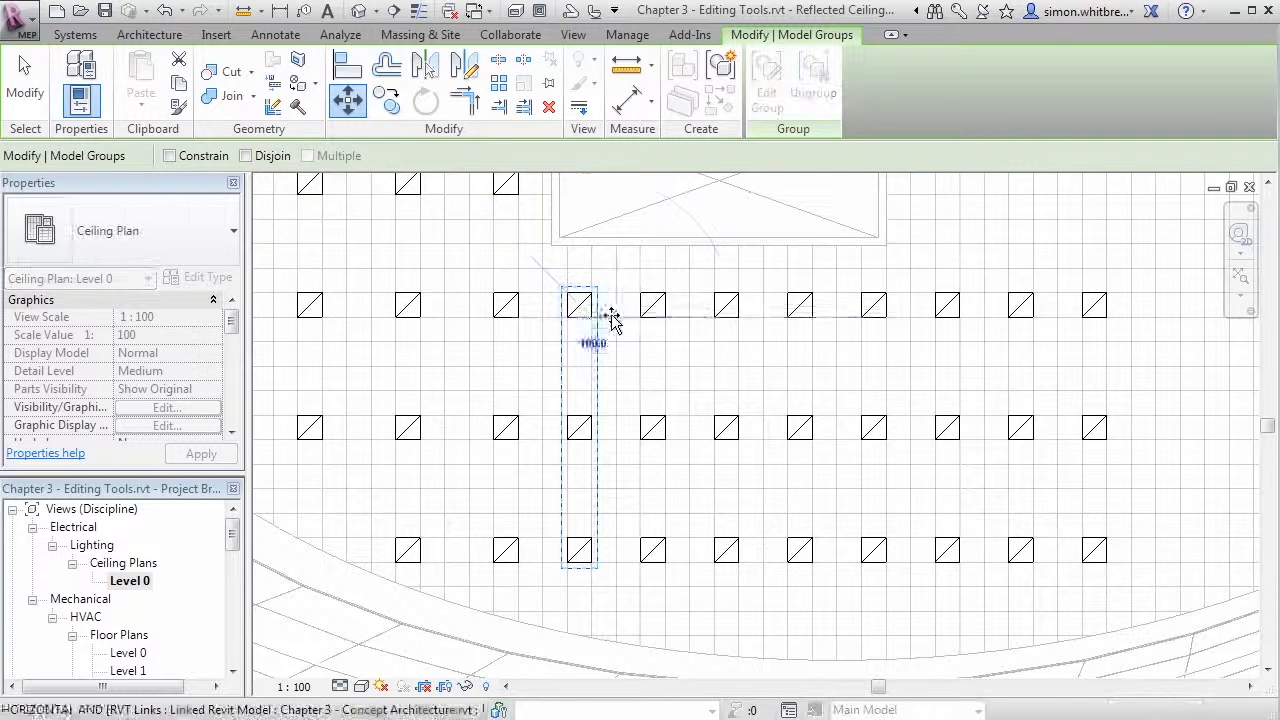
{"action": "left_click", "coordinate": [628, 305]}
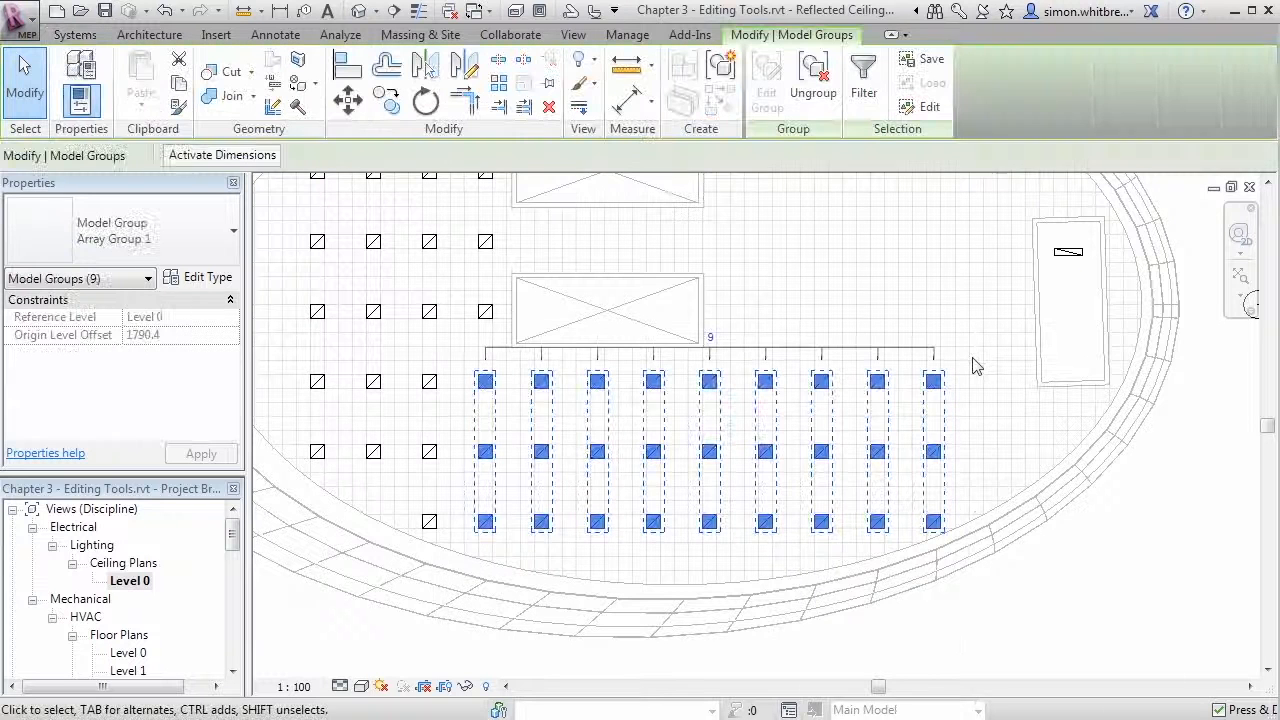
{"action": "mouse_move", "coordinate": [812, 75]}
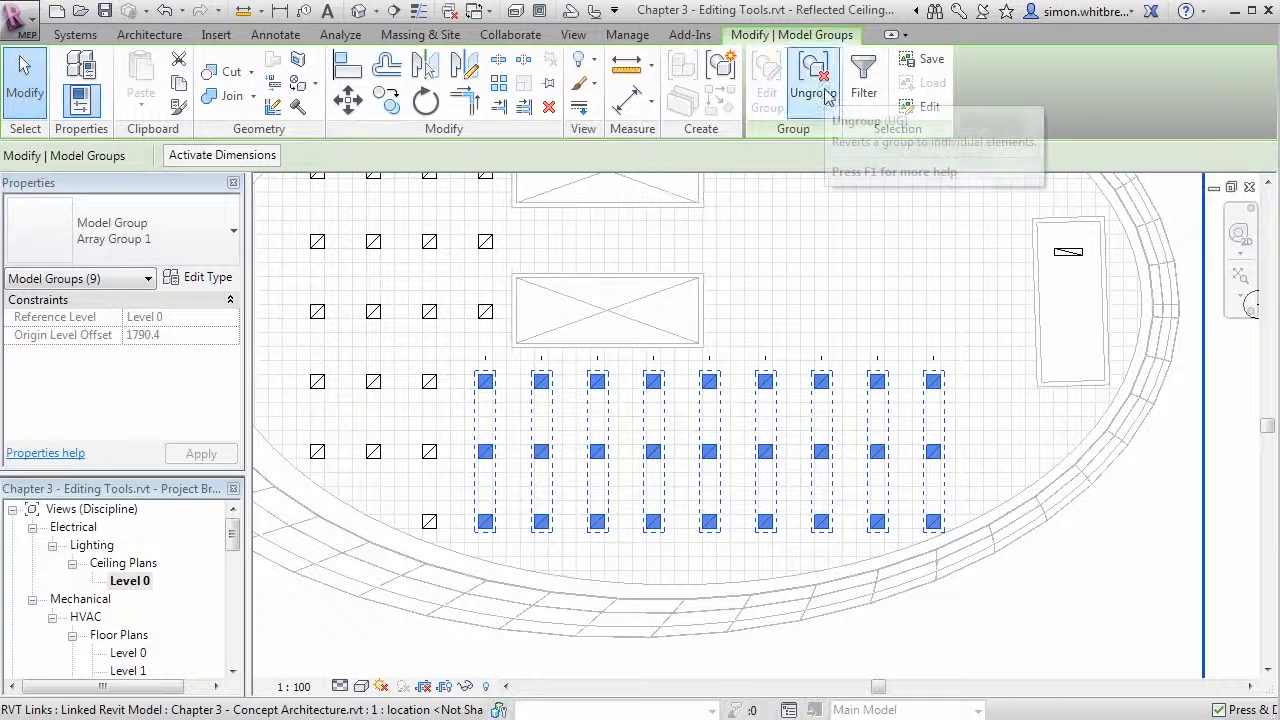